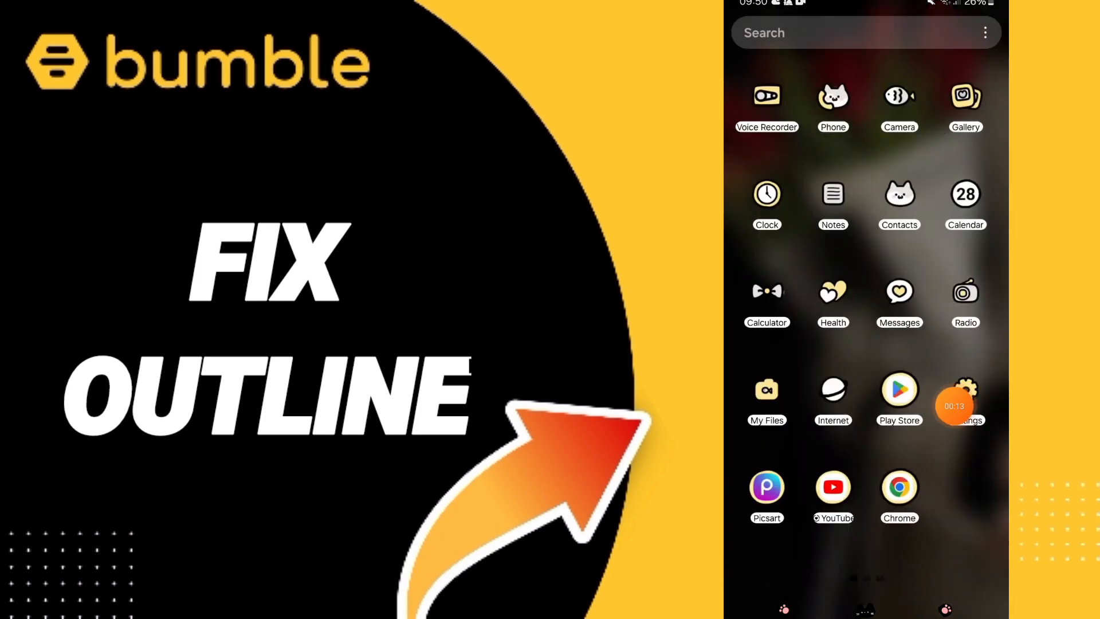
# Step: Open Settings and back out of Bumble's Storage and App info pages to the Apps list
pyautogui.click(966, 397)
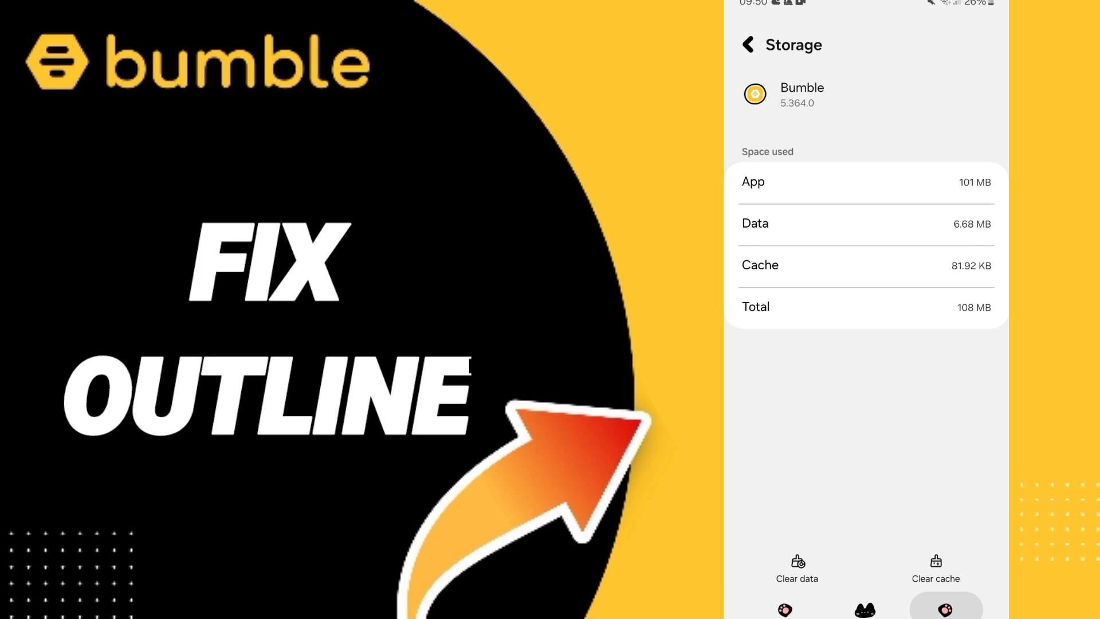
pyautogui.click(748, 45)
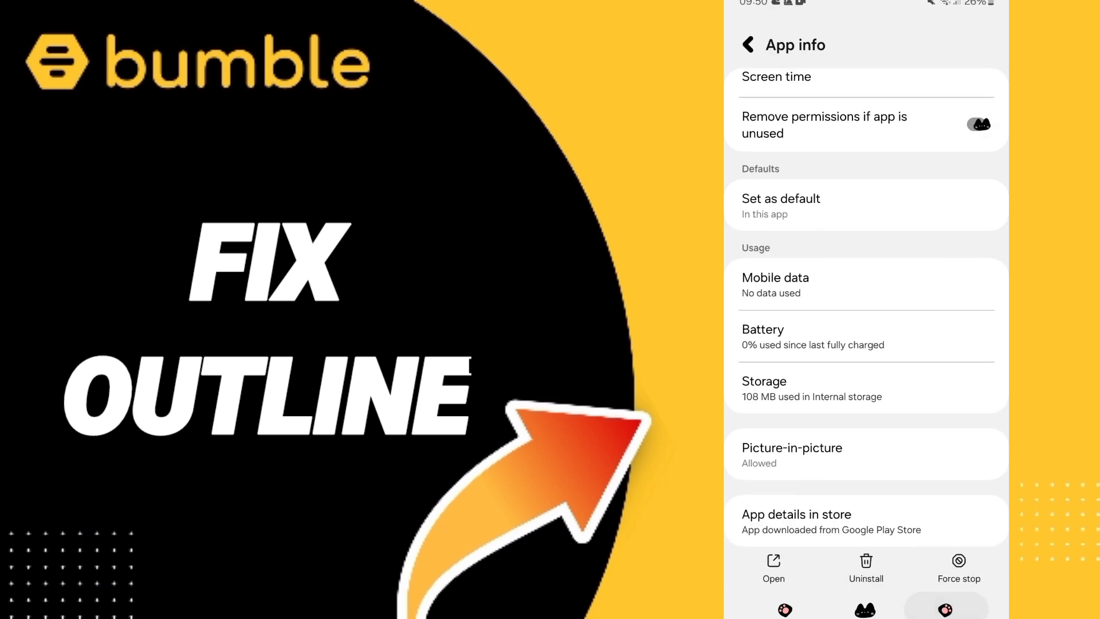
pyautogui.click(748, 45)
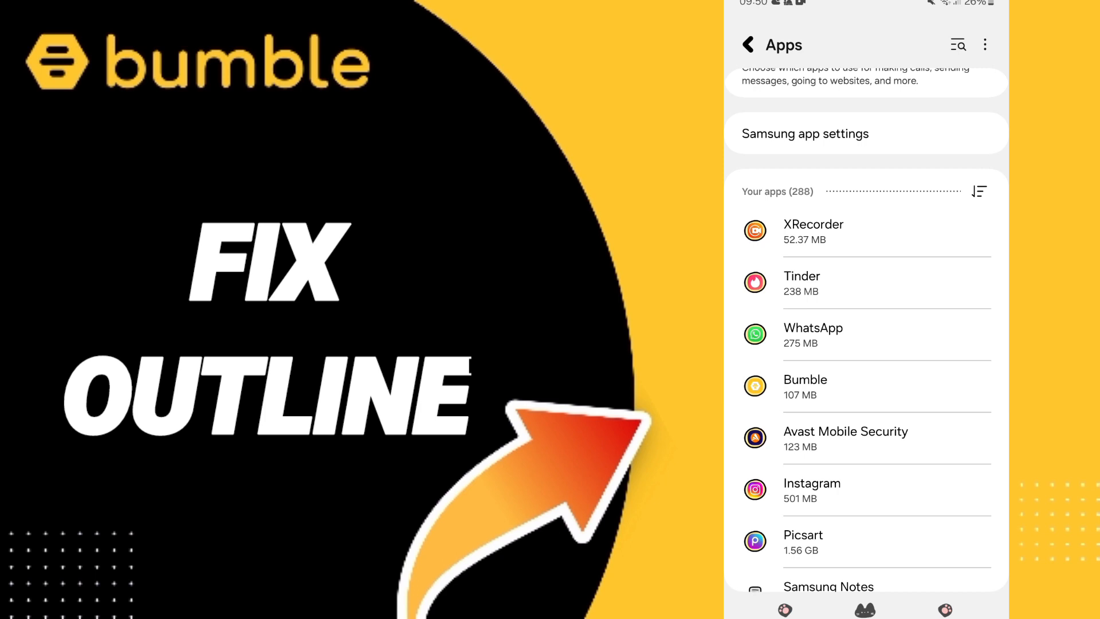
# Step: Force-stop Bumble, clear its cache, and request Clear data to bring up the delete prompt
pyautogui.click(805, 387)
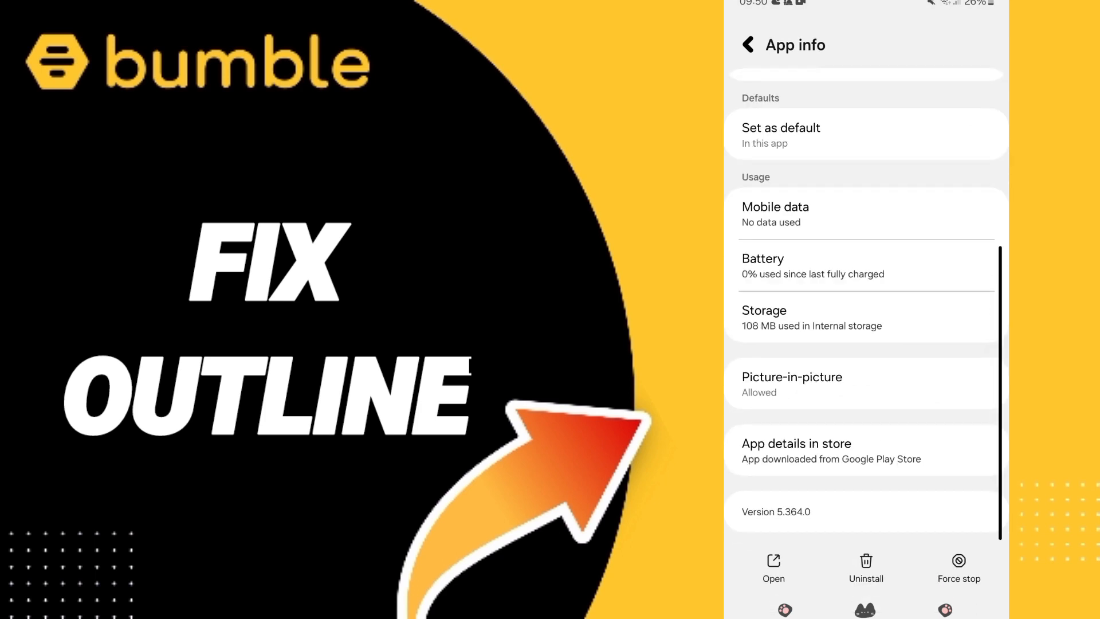
pyautogui.click(959, 567)
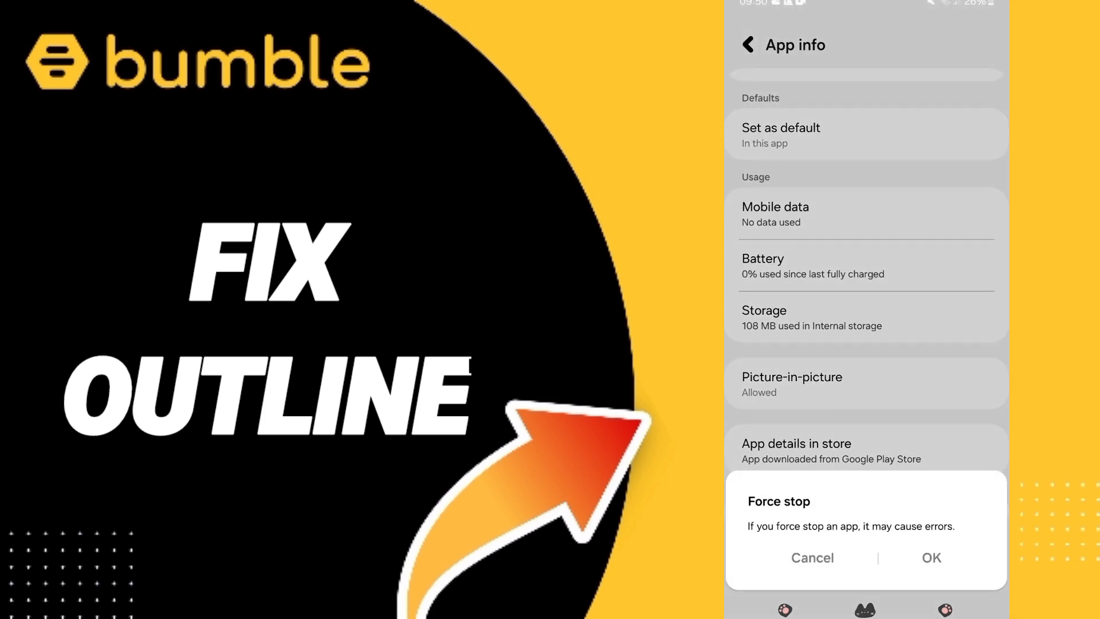
pyautogui.click(812, 558)
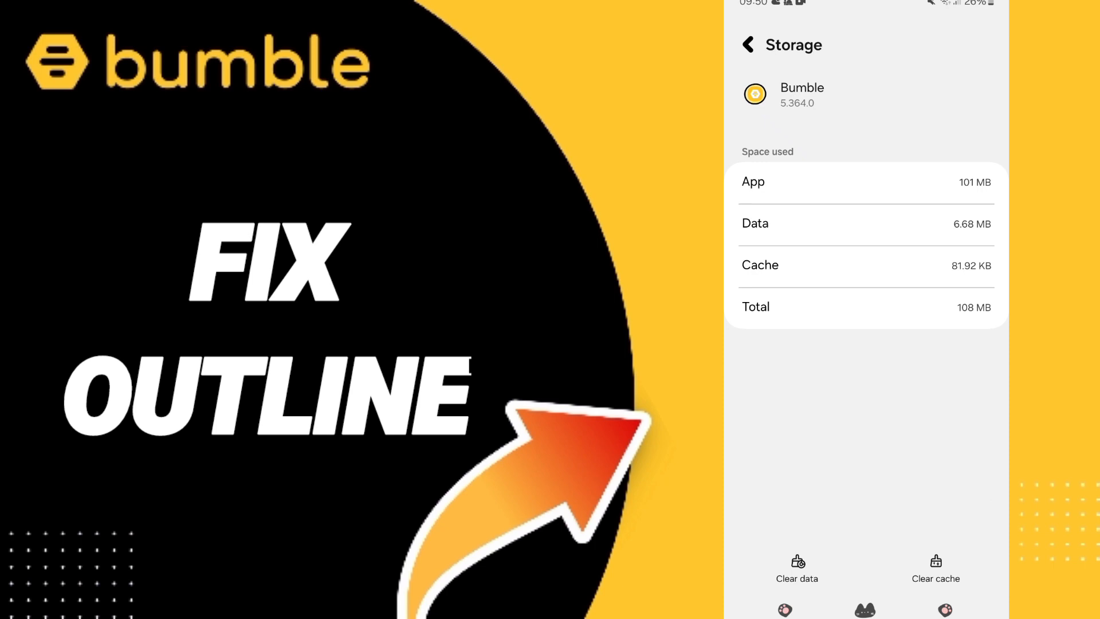
pyautogui.click(935, 569)
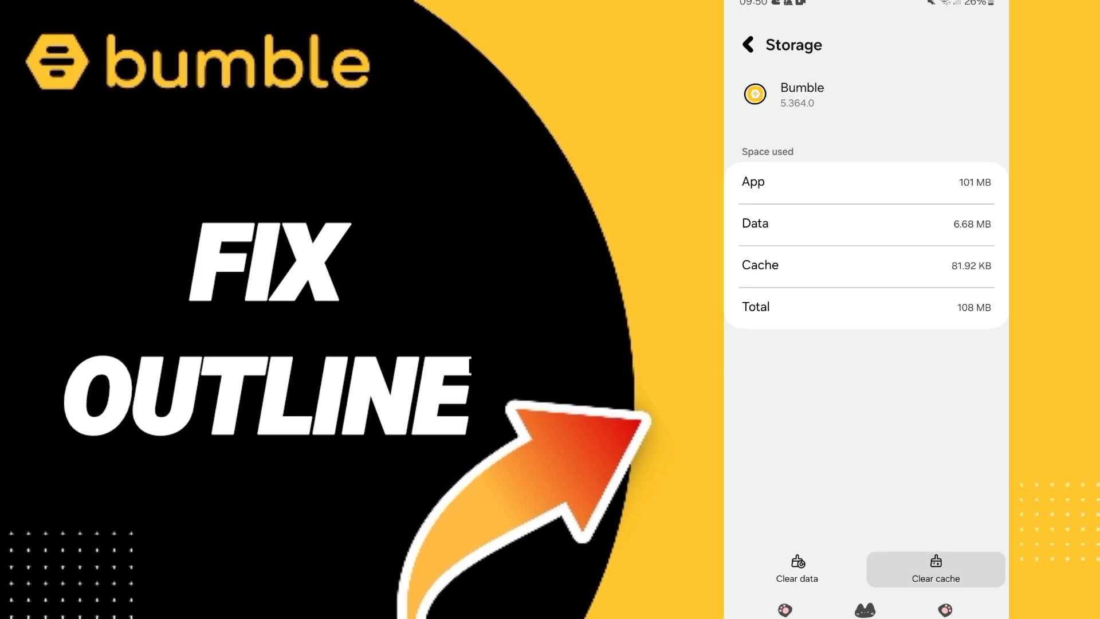
pyautogui.click(797, 569)
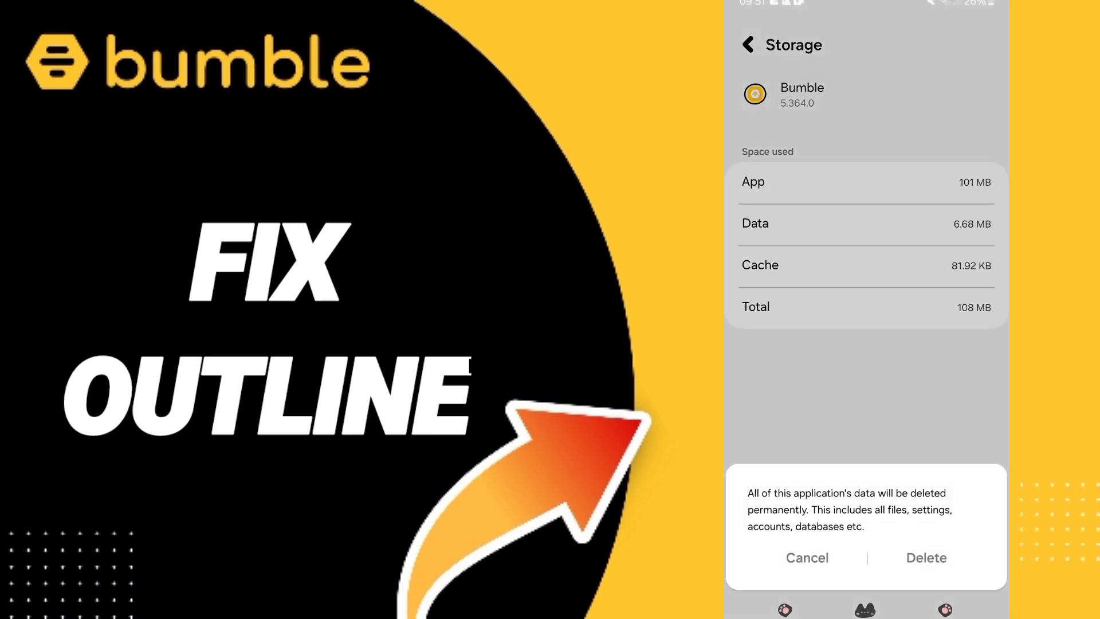